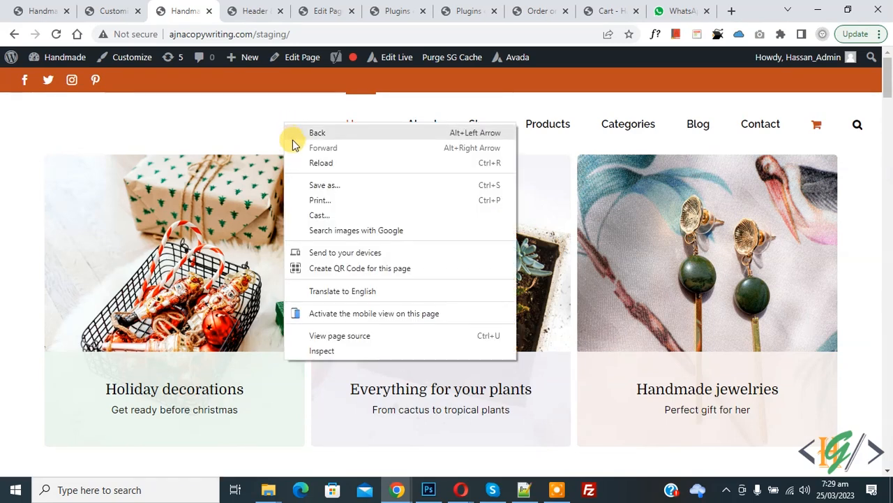
{"action": "mouse_move", "coordinate": [318, 201]}
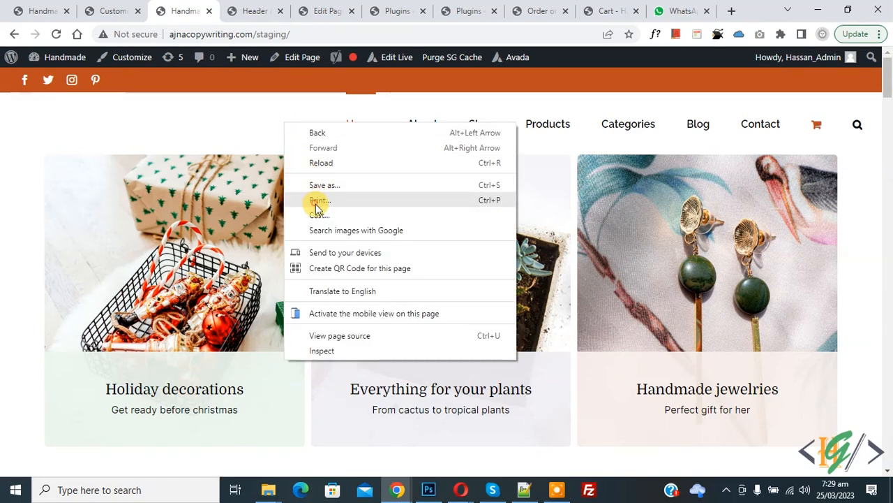
{"action": "left_click", "coordinate": [318, 201]}
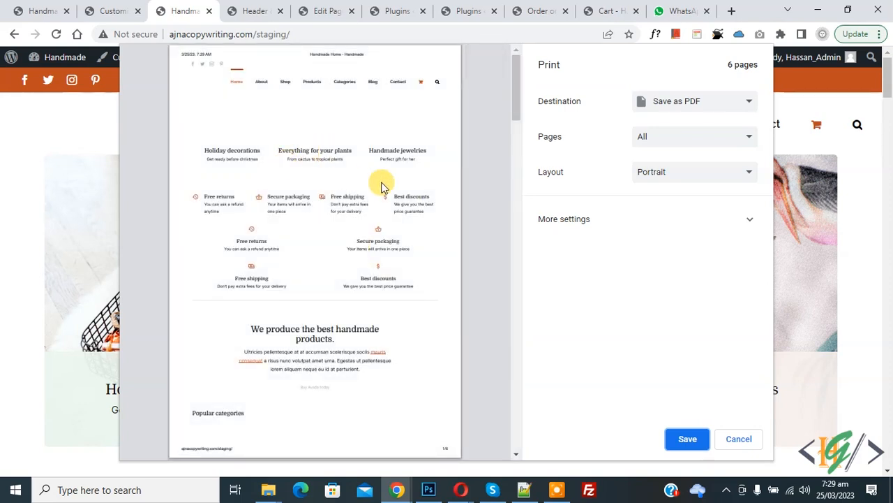
{"action": "mouse_move", "coordinate": [639, 342]}
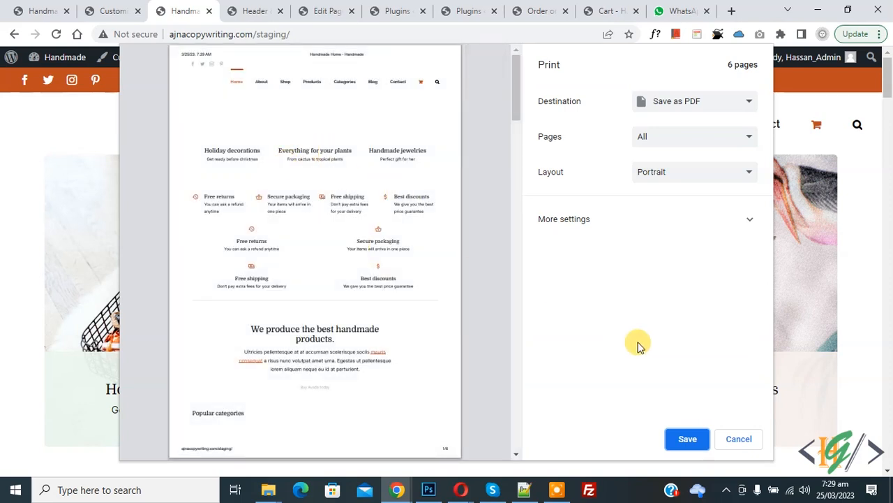
{"action": "left_click", "coordinate": [738, 439]}
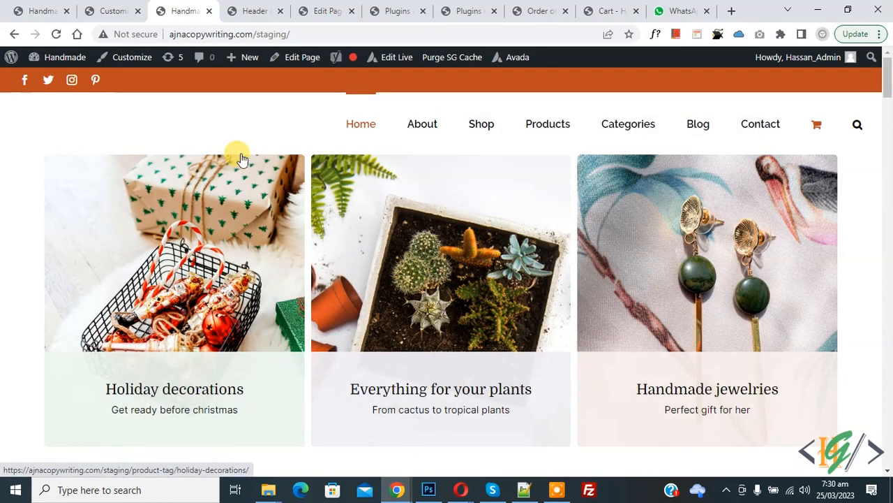
{"action": "left_click", "coordinate": [131, 57]}
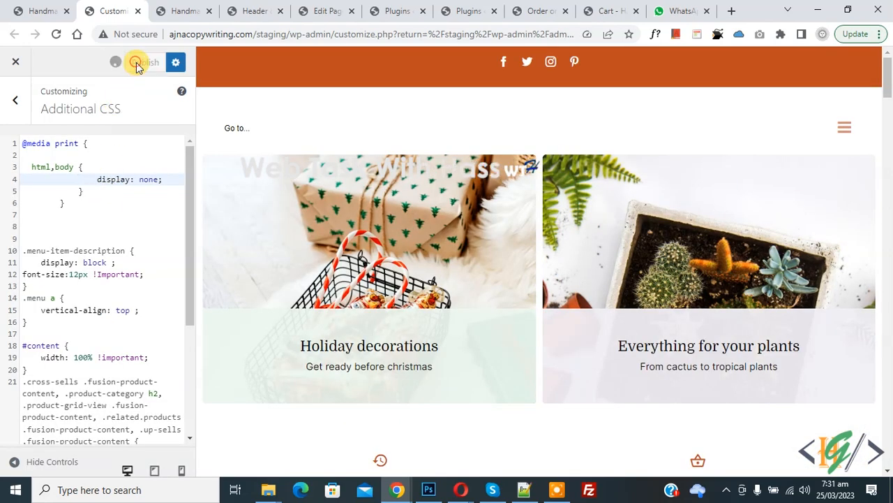
{"action": "left_click", "coordinate": [142, 61]}
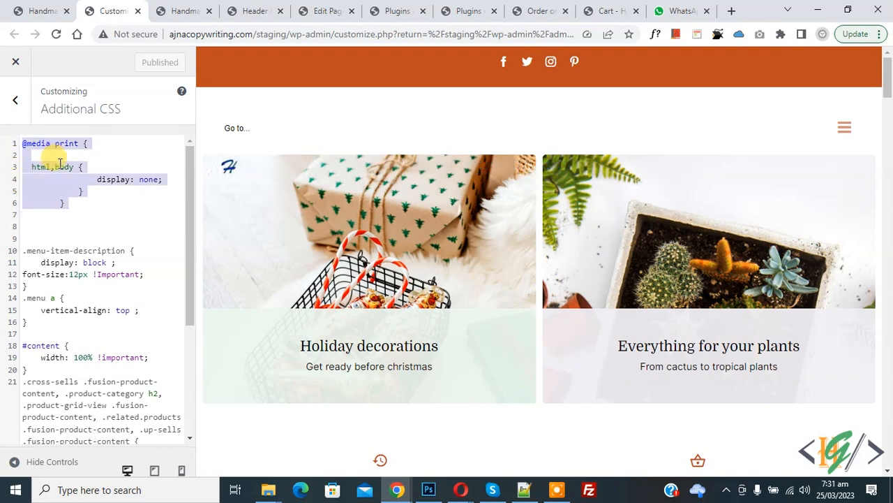
{"action": "left_click", "coordinate": [185, 11]}
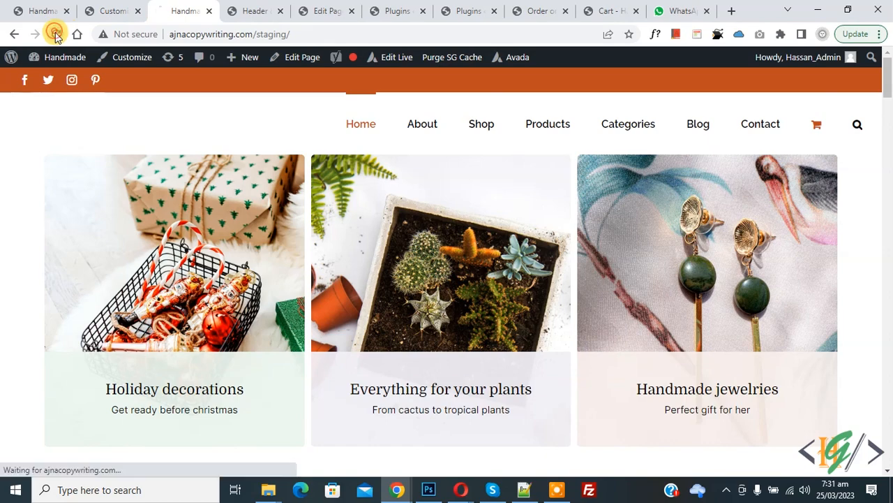
Step: Bring up the reloaded homepage's print preview via the context menu, now a single blank page
{"action": "right_click", "coordinate": [304, 143]}
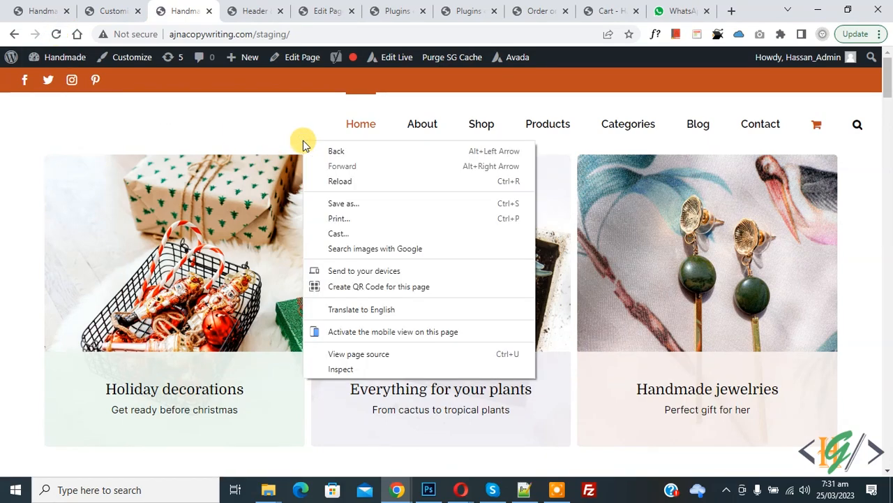
{"action": "mouse_move", "coordinate": [337, 218]}
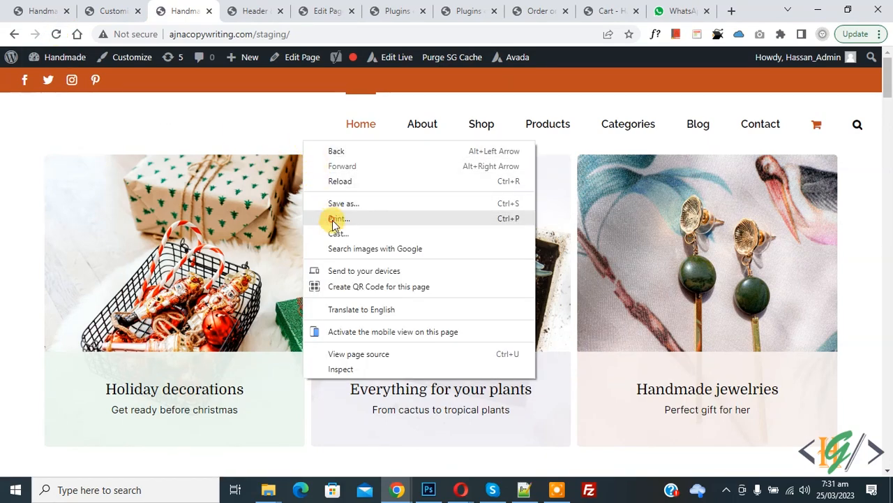
{"action": "left_click", "coordinate": [337, 217]}
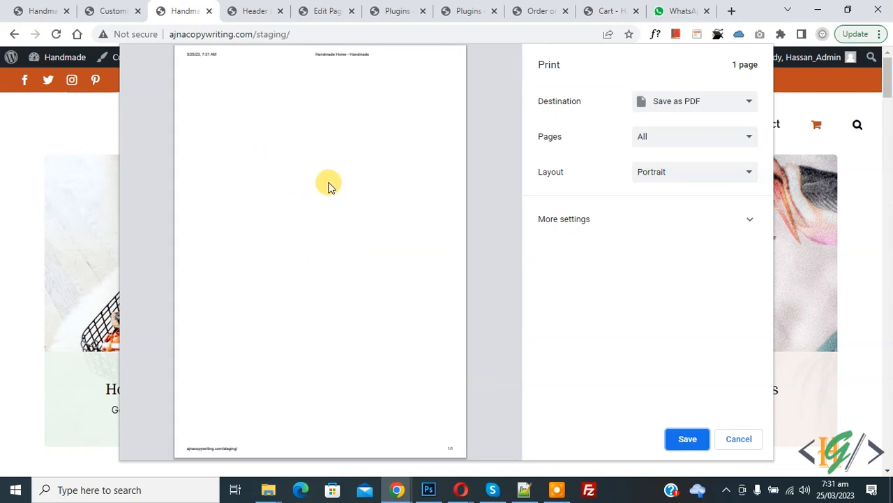
{"action": "mouse_move", "coordinate": [313, 213]}
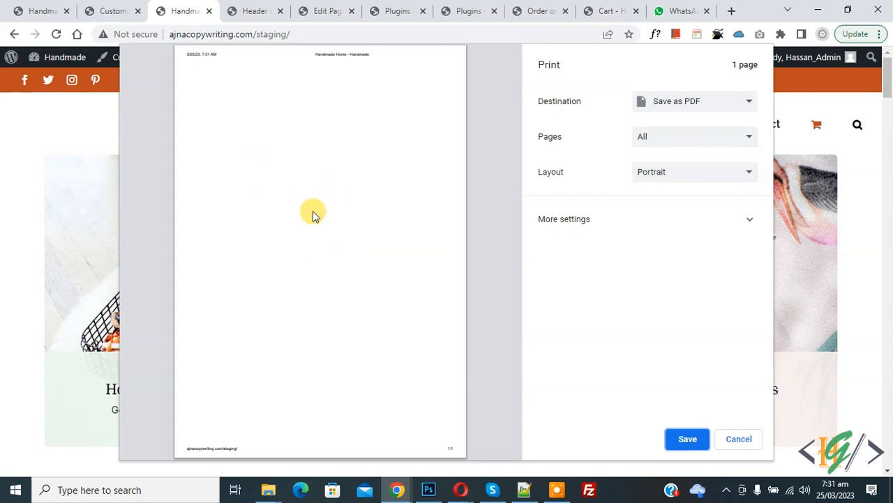